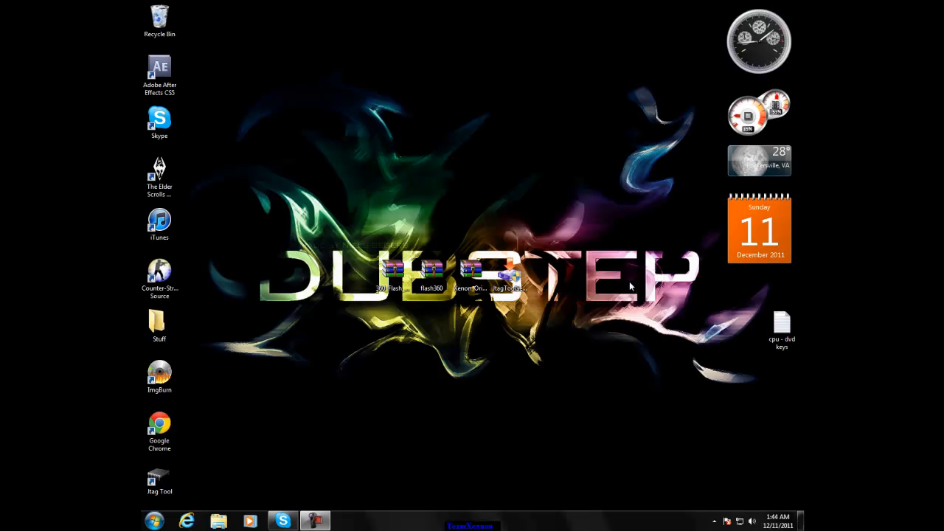
pyautogui.moveTo(627, 287)
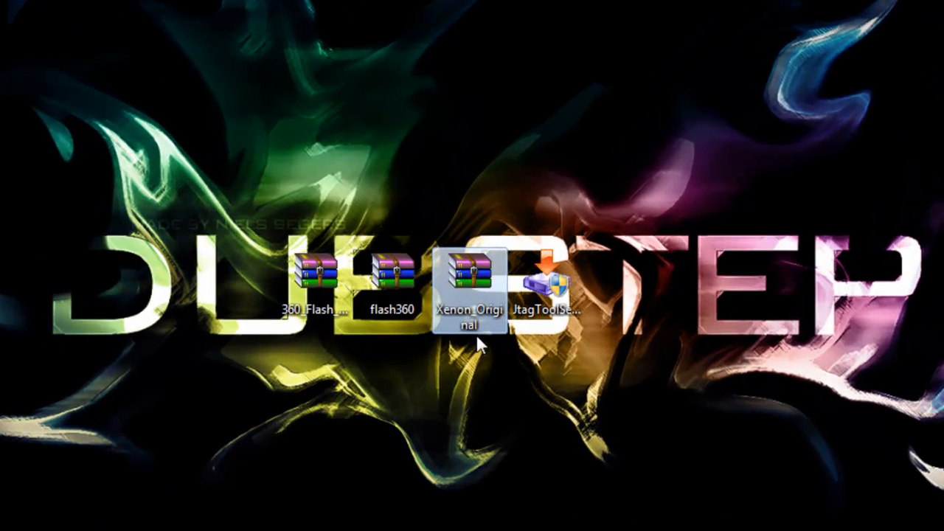
pyautogui.moveTo(527, 405)
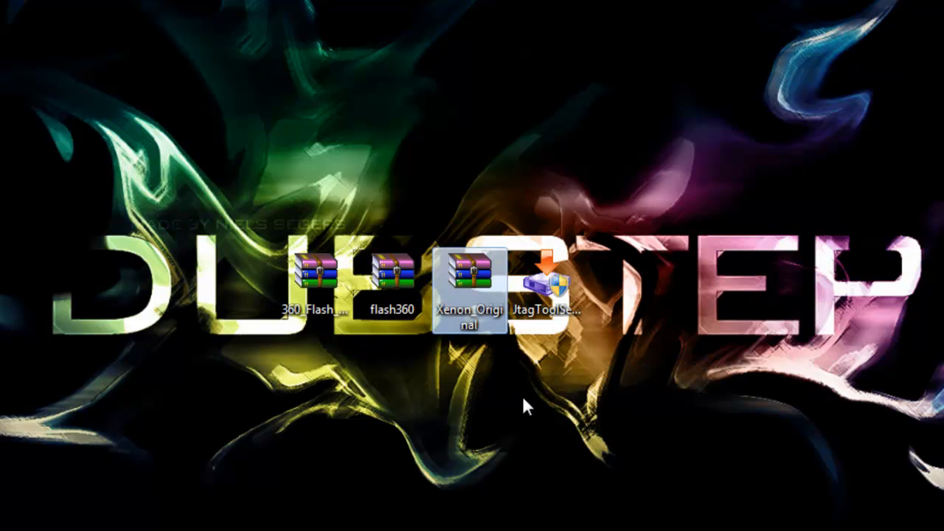
# Step: Extract the Xenon_Original archive onto the desktop with WinRAR's Extract Here, producing the Info file
pyautogui.rightClick(465, 284)
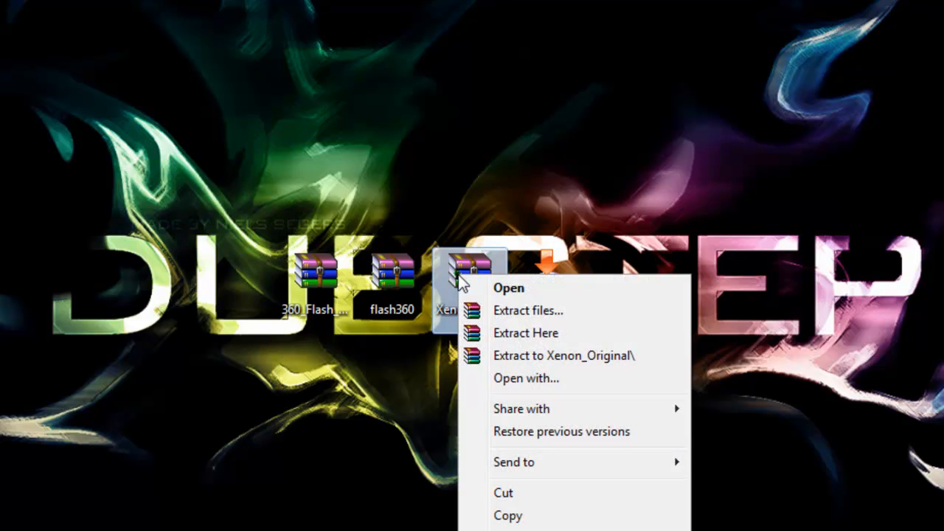
pyautogui.moveTo(505, 332)
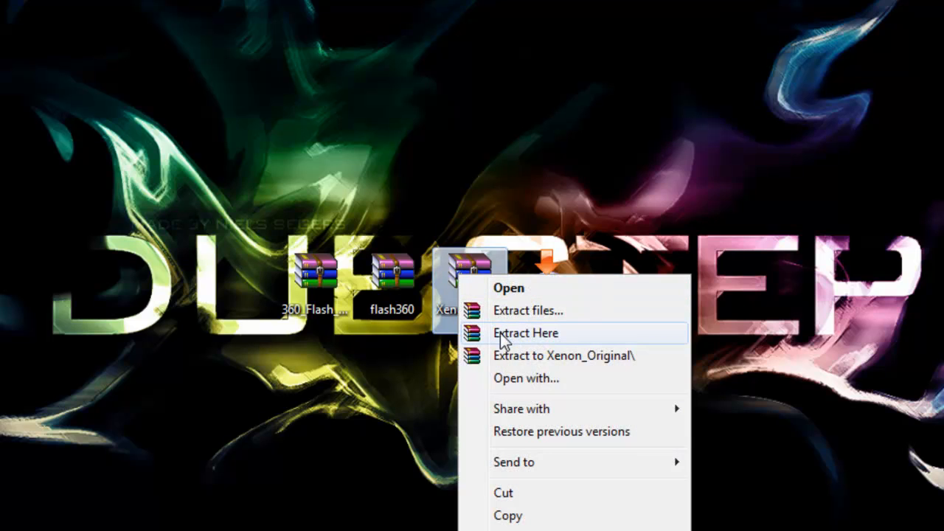
pyautogui.click(527, 333)
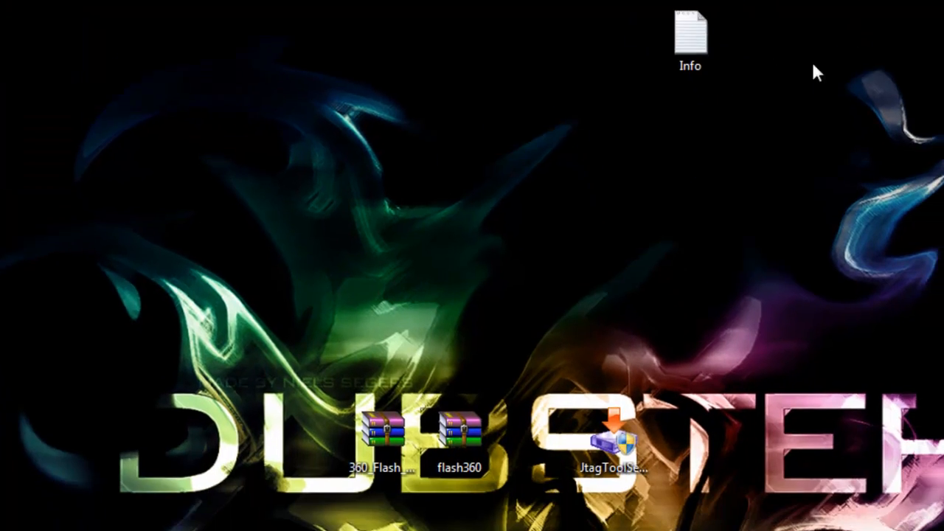
pyautogui.rightClick(373, 439)
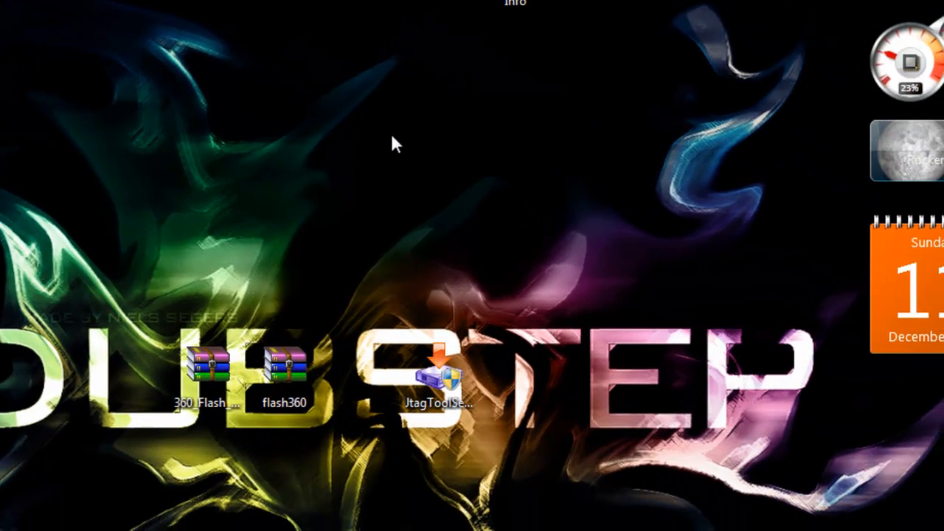
# Step: Extract 360_Flash_Tool_v0.91 onto the desktop, producing the 360 Flash Tool and flash360 items
pyautogui.click(210, 368)
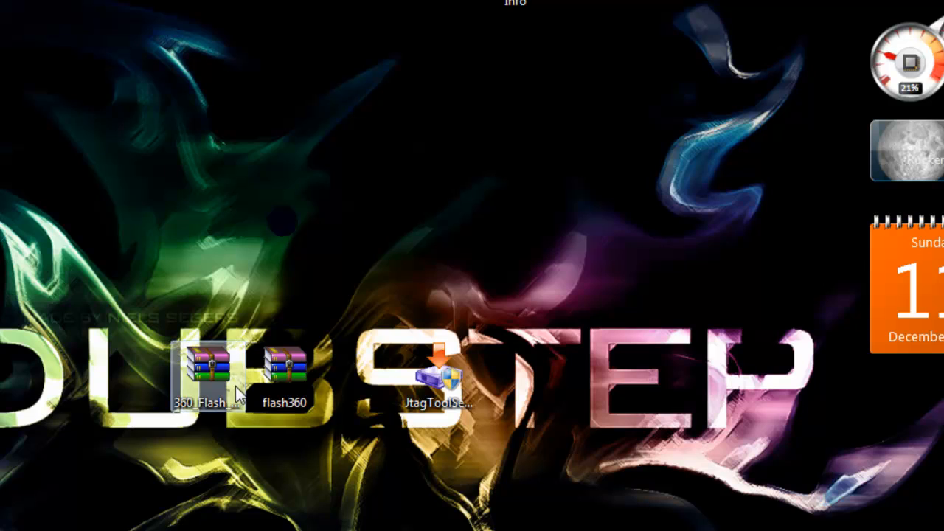
pyautogui.rightClick(214, 384)
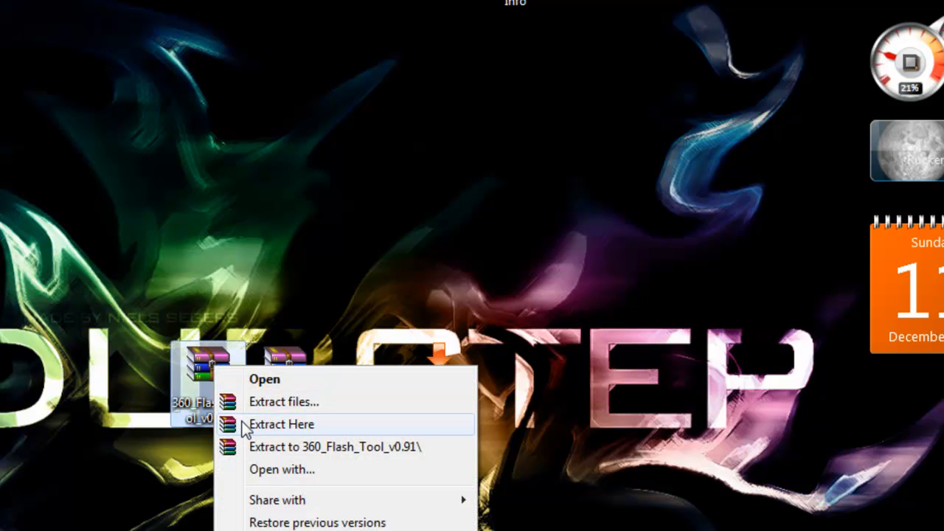
pyautogui.click(280, 424)
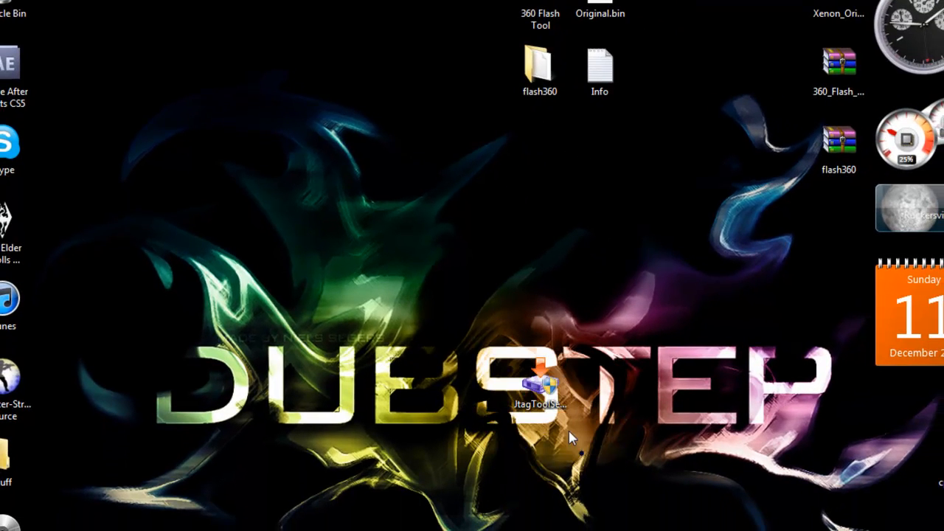
pyautogui.moveTo(540, 384); pyautogui.dragTo(480, 309)
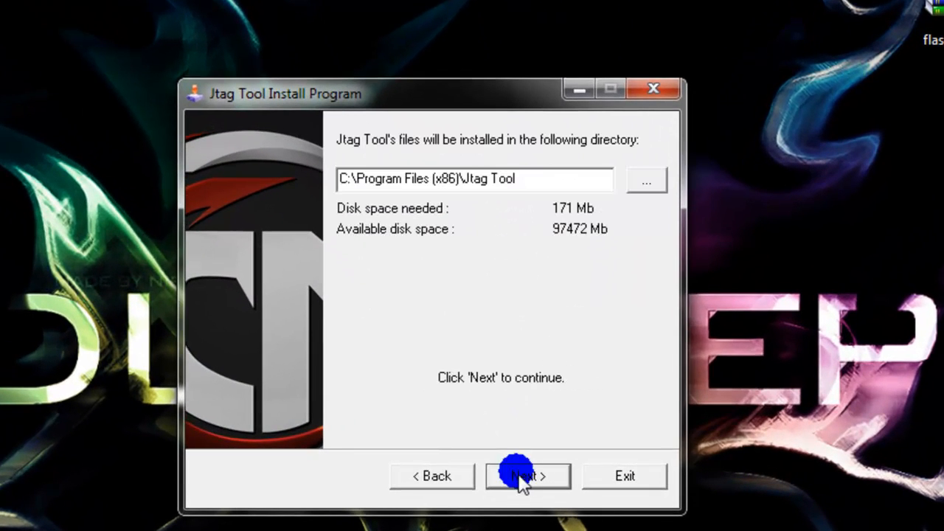
# Step: Accept the default install directory, then exit the Jtag Tool installer without installing
pyautogui.click(525, 475)
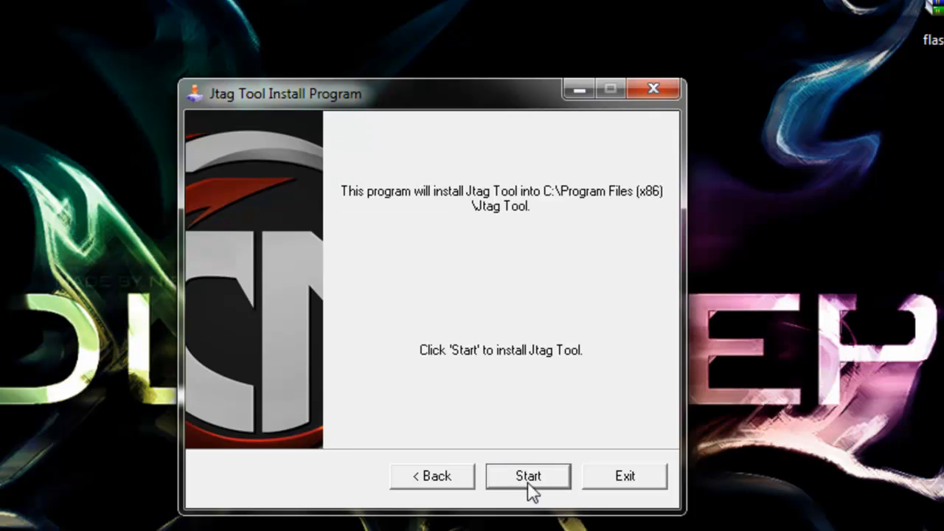
pyautogui.moveTo(514, 466)
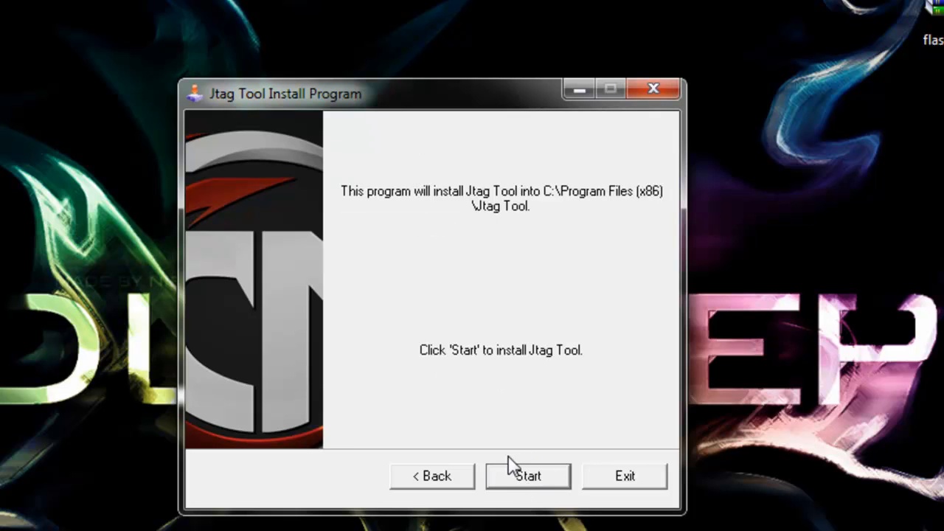
pyautogui.moveTo(625, 480)
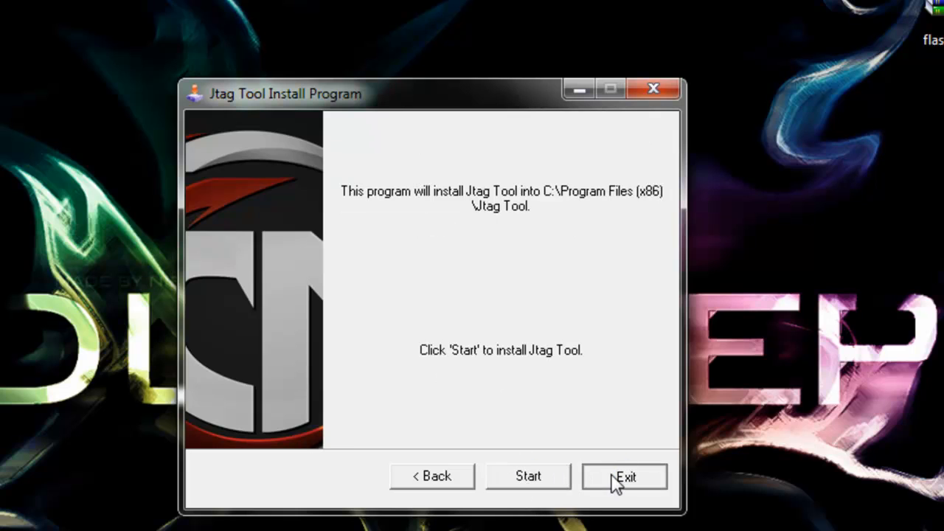
pyautogui.click(625, 477)
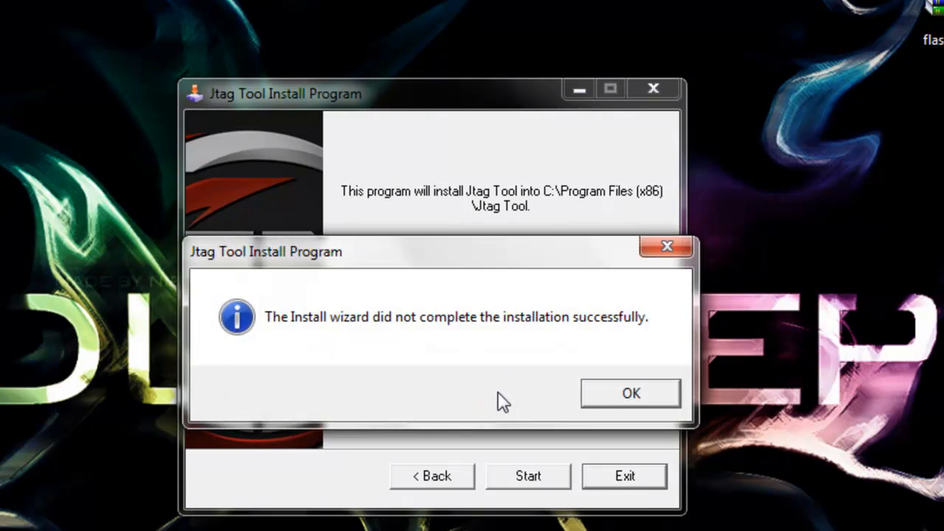
pyautogui.click(630, 392)
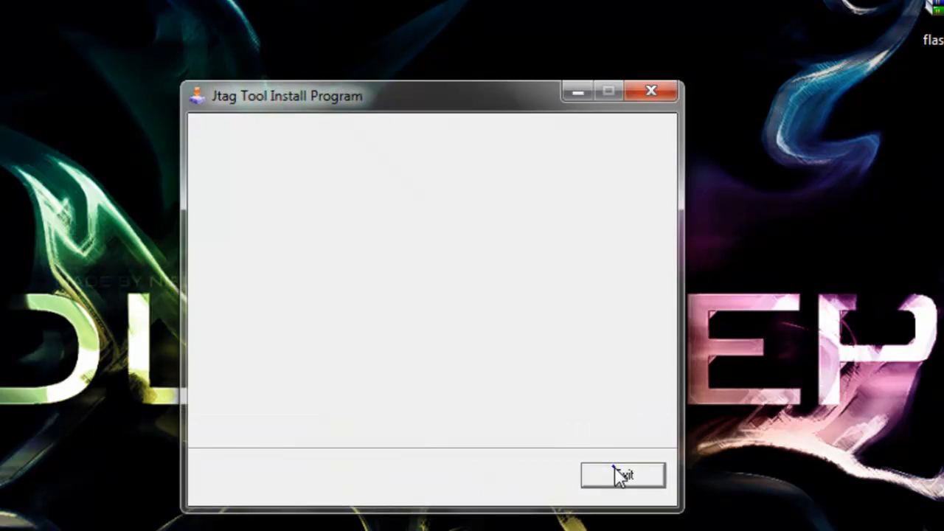
pyautogui.click(621, 475)
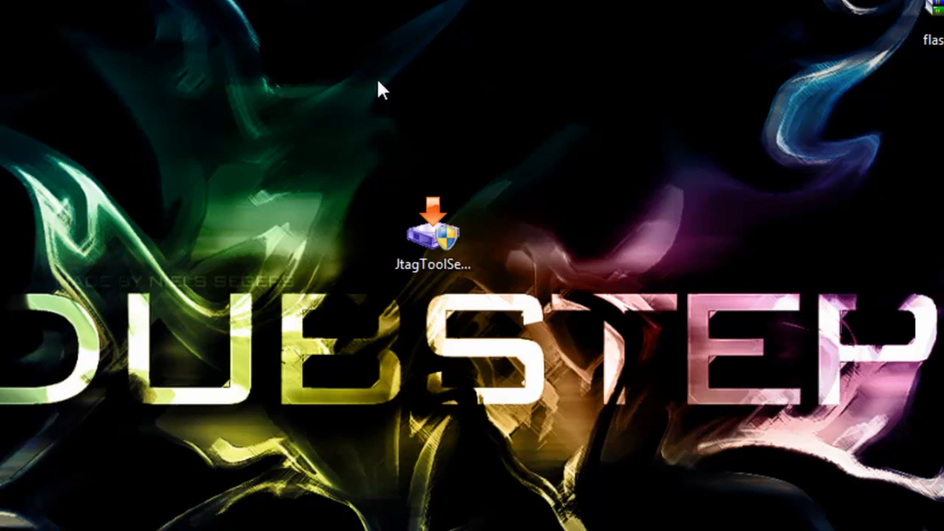
pyautogui.moveTo(374, 125)
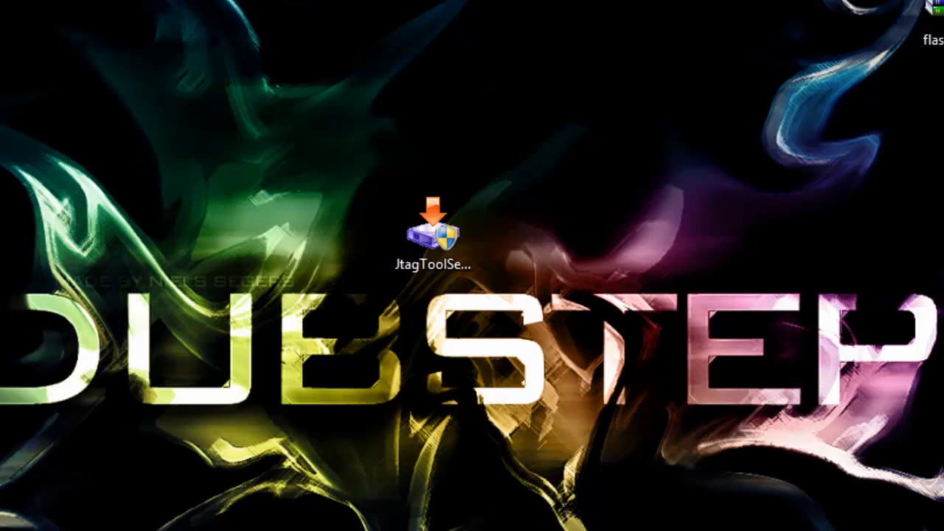
pyautogui.moveTo(518, 493)
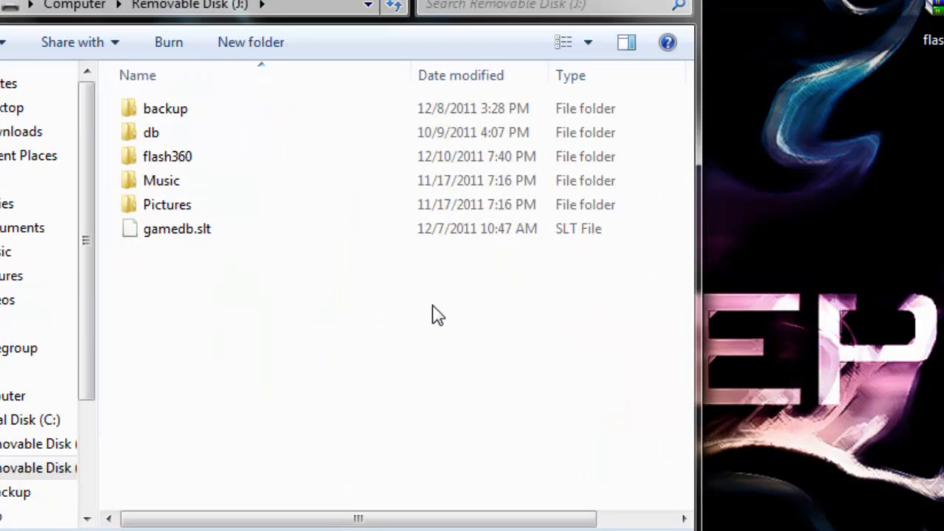
# Step: Delete the old flash360 folder from drive J:, copy in the desktop flash360, and close the window
pyautogui.click(168, 156)
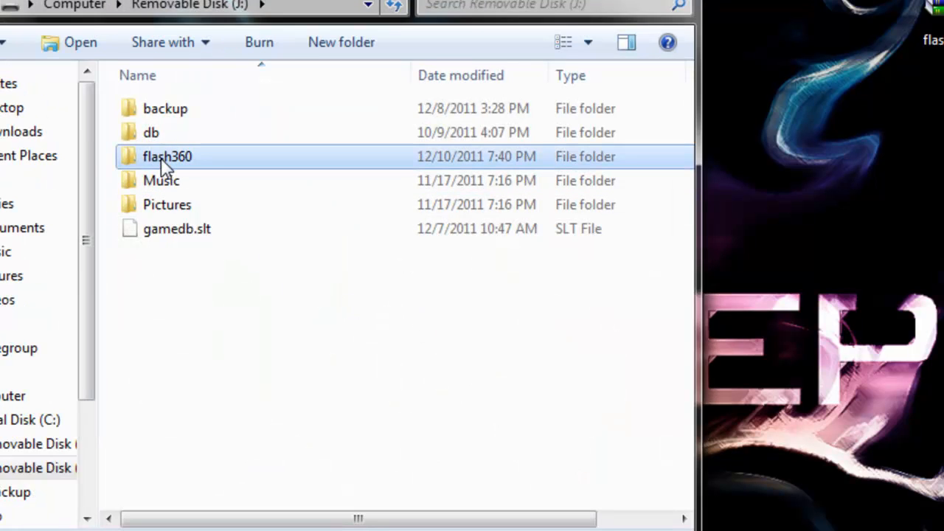
pyautogui.doubleClick(167, 156)
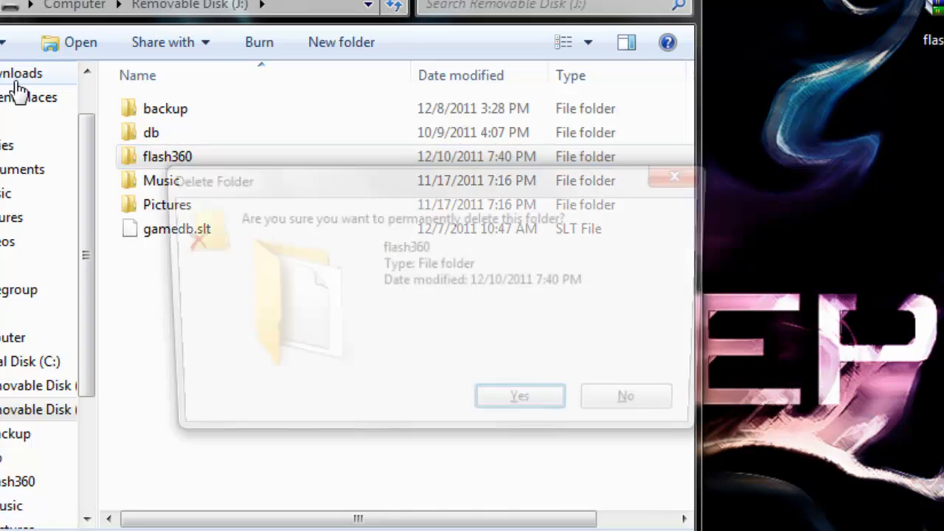
pyautogui.click(519, 395)
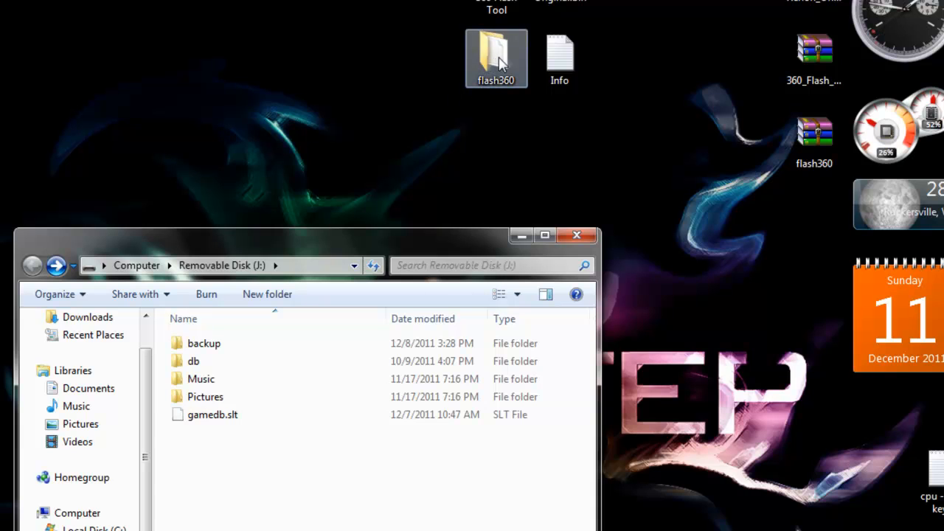
pyautogui.moveTo(496, 58); pyautogui.dragTo(303, 472)
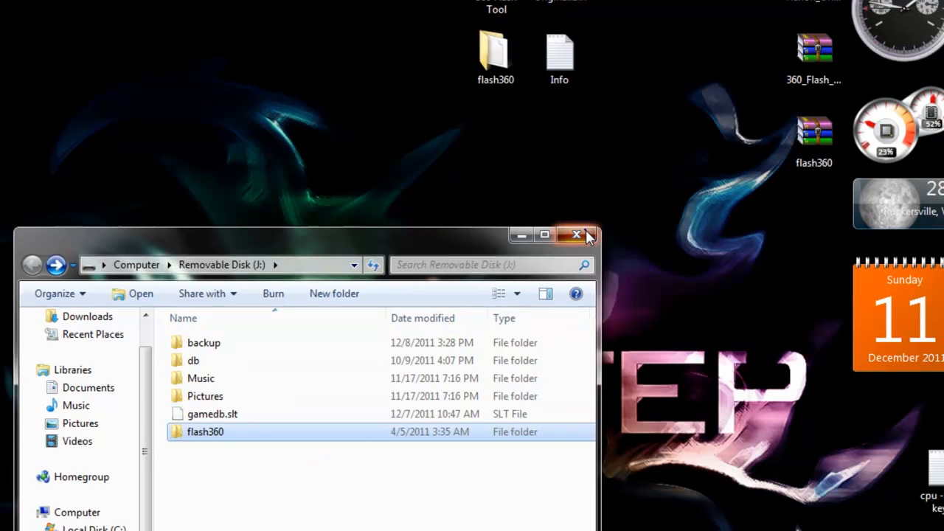
pyautogui.click(576, 234)
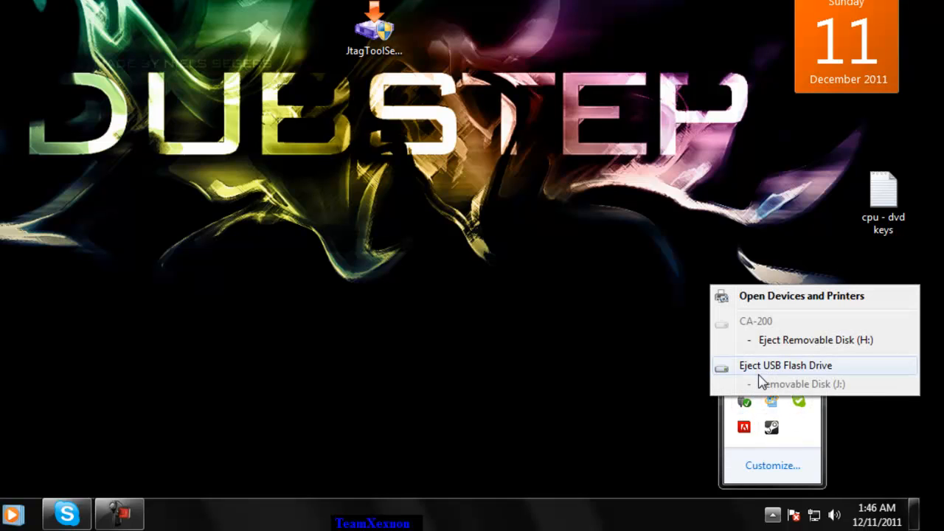
# Step: Choose Eject USB Flash Drive from the Safely Remove Hardware menu
pyautogui.click(784, 365)
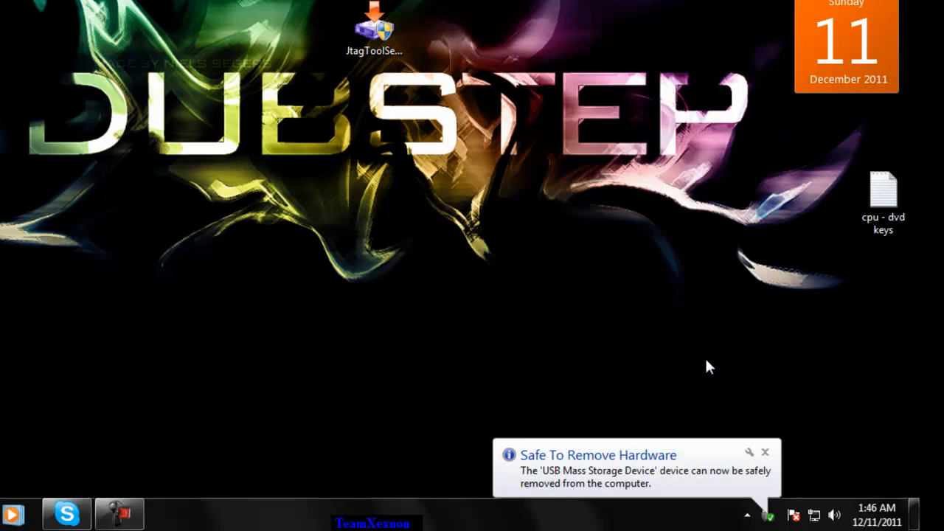
pyautogui.moveTo(142, 504)
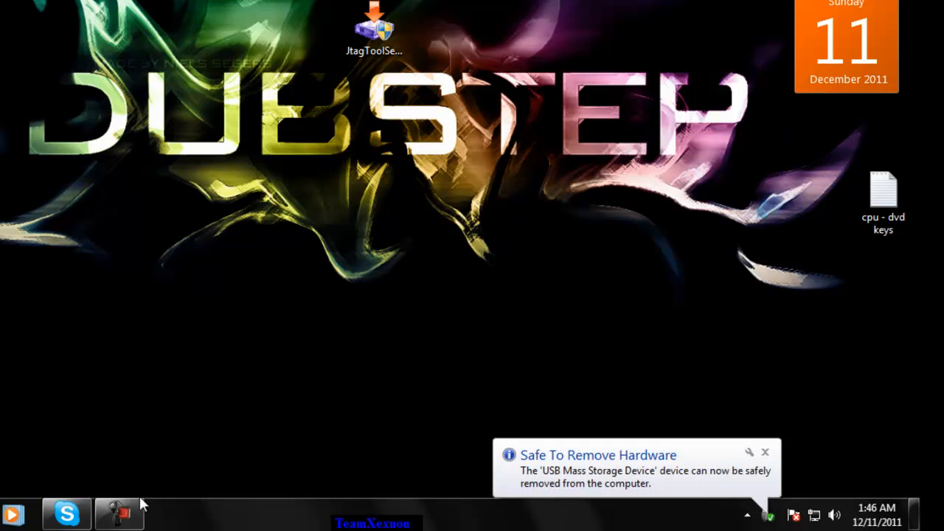